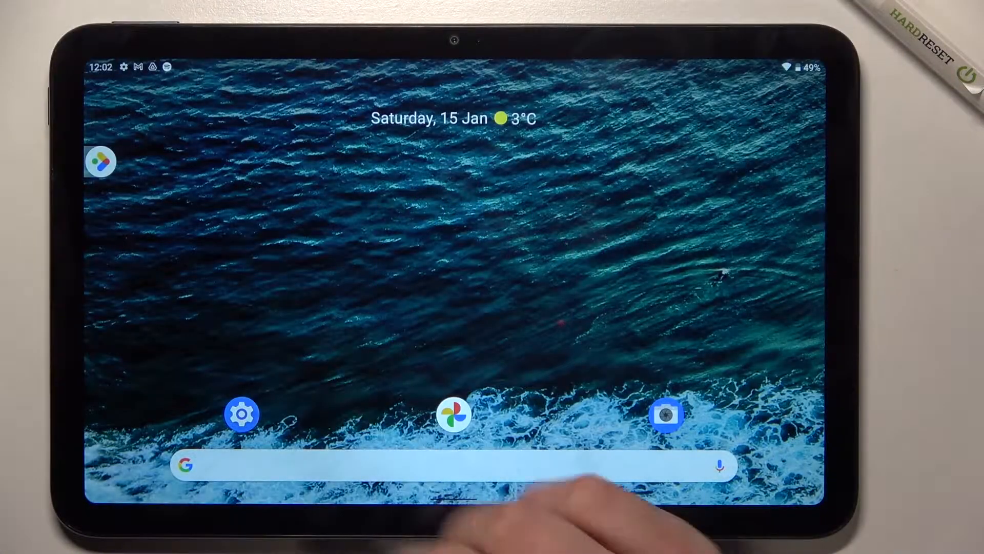
Step: Open Settings, then the Security page, and scroll to the Device security options
{"action": "left_click", "coordinate": [241, 414]}
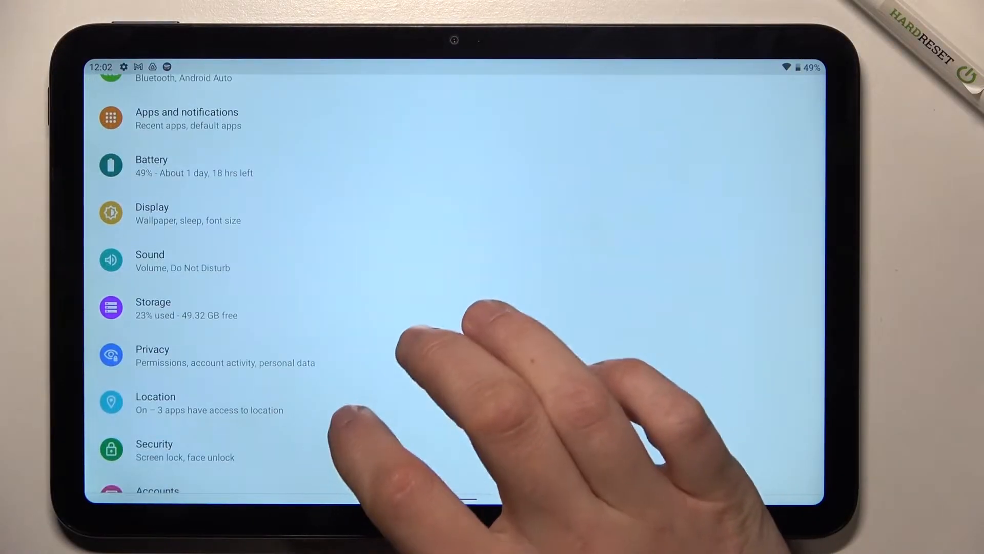
{"action": "left_click", "coordinate": [185, 450]}
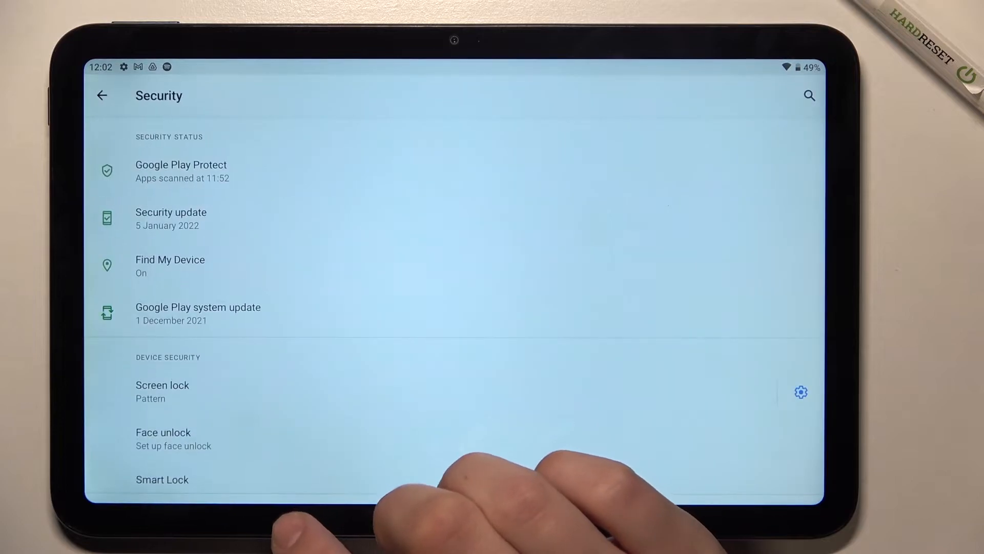
{"action": "scroll", "scroll_direction": "up", "scroll_amount": 3}
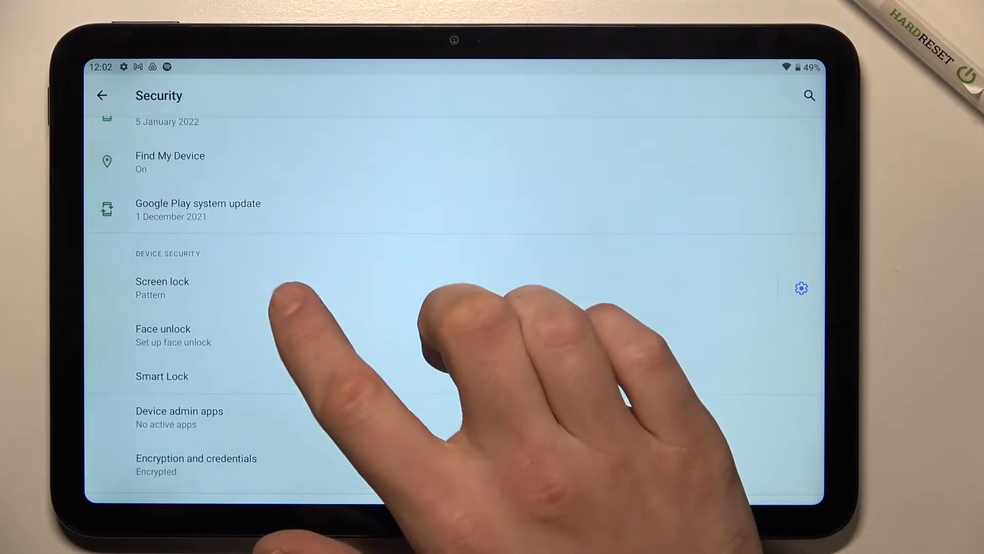
Step: Replace the pattern screen lock with None, confirming removal, then choose Swipe
{"action": "left_click", "coordinate": [162, 282]}
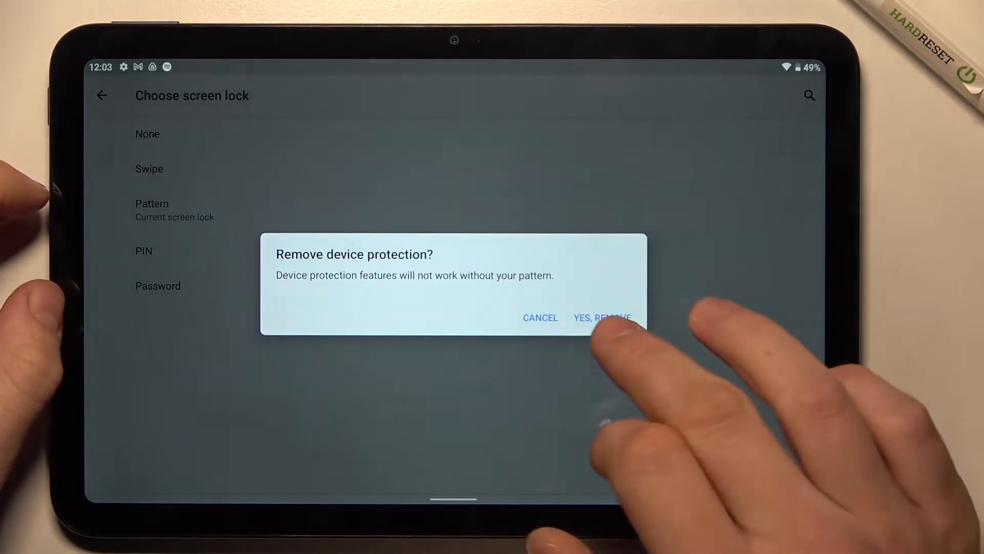
{"action": "left_click", "coordinate": [601, 317]}
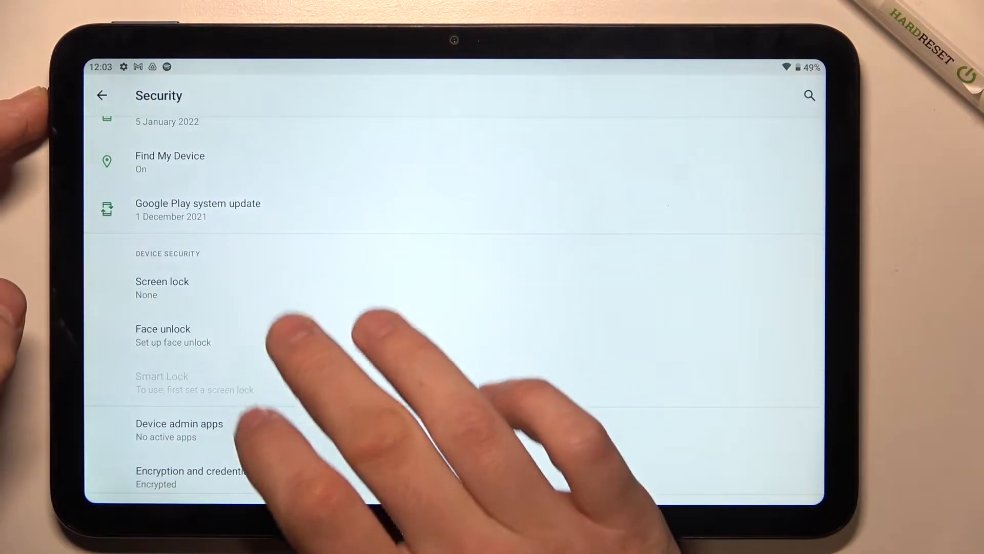
{"action": "left_click", "coordinate": [163, 335]}
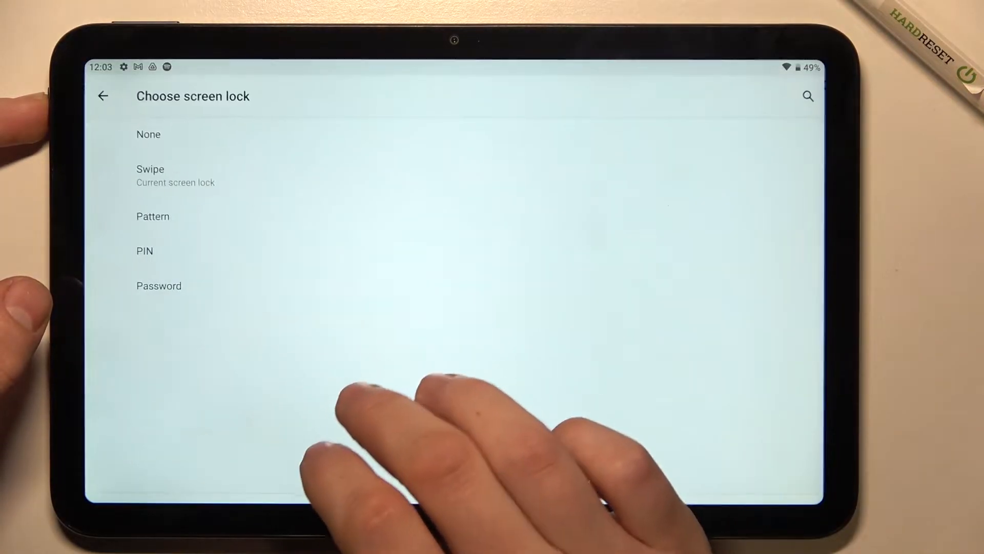
Step: Set and confirm a PIN lock, choosing Don't show notifications at all on the lock screen
{"action": "left_click", "coordinate": [144, 250]}
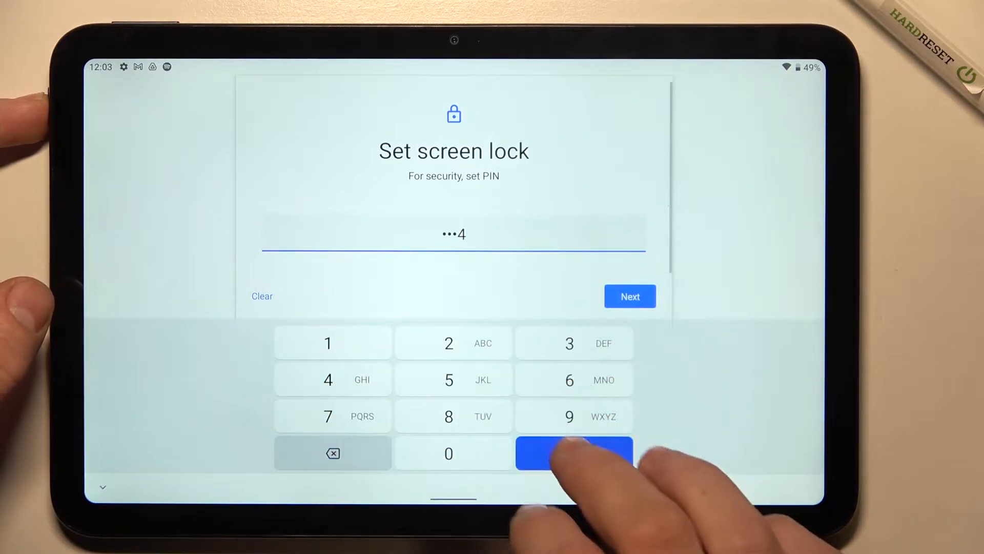
{"action": "left_click", "coordinate": [629, 296]}
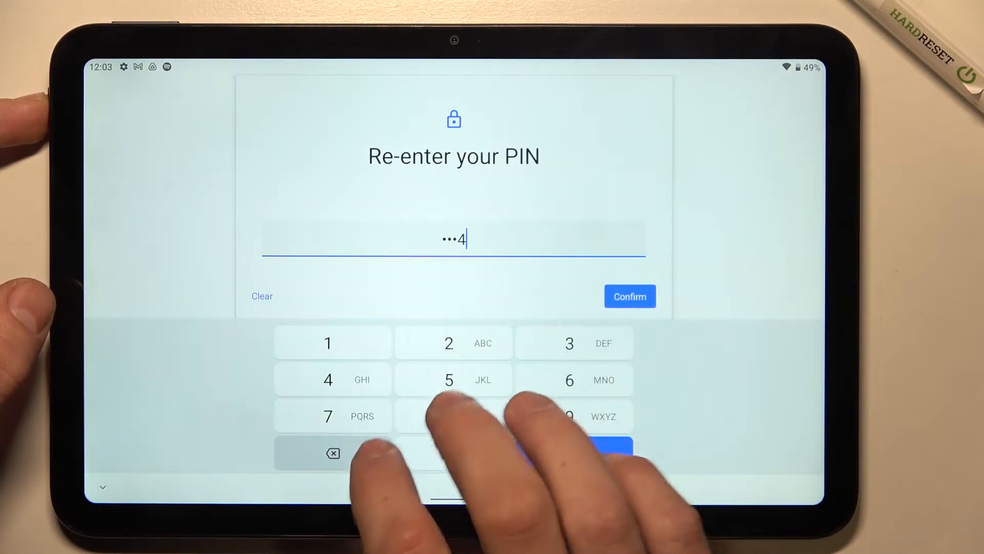
{"action": "left_click", "coordinate": [629, 296]}
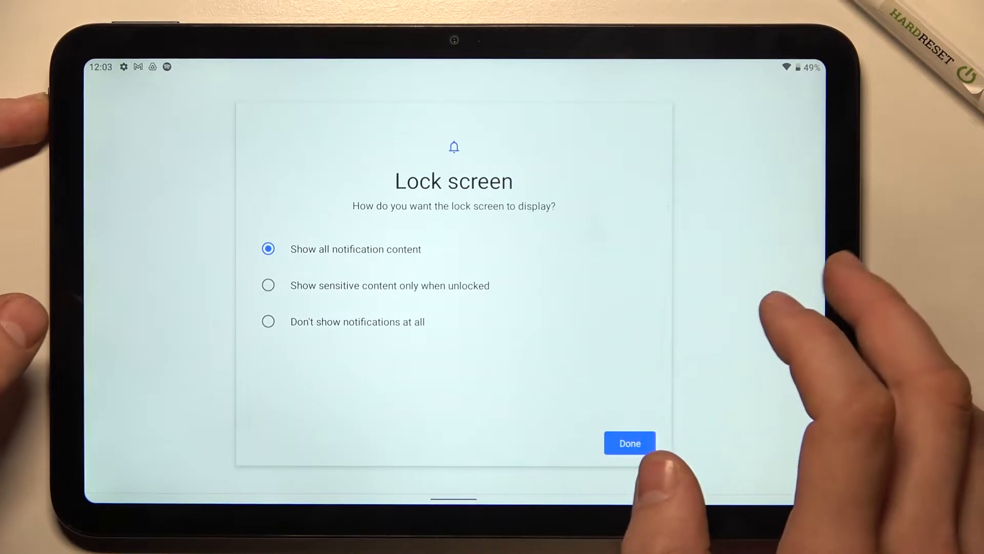
{"action": "left_click", "coordinate": [630, 443]}
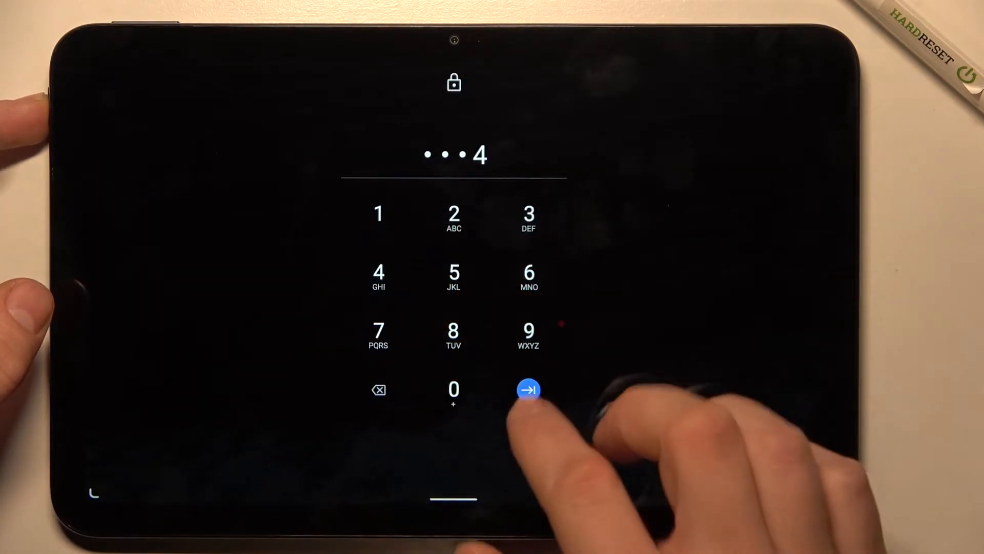
{"action": "left_click", "coordinate": [528, 390]}
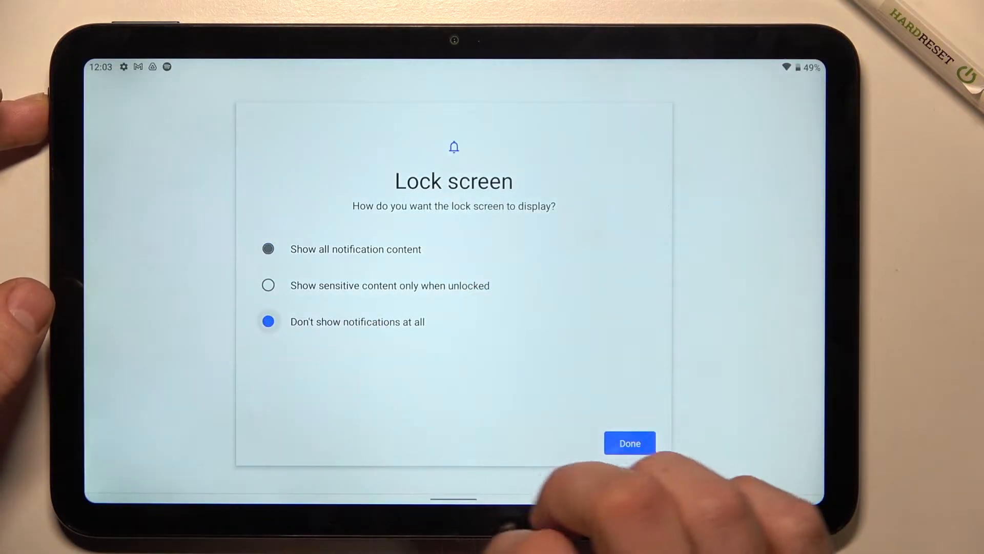
{"action": "left_click", "coordinate": [629, 442]}
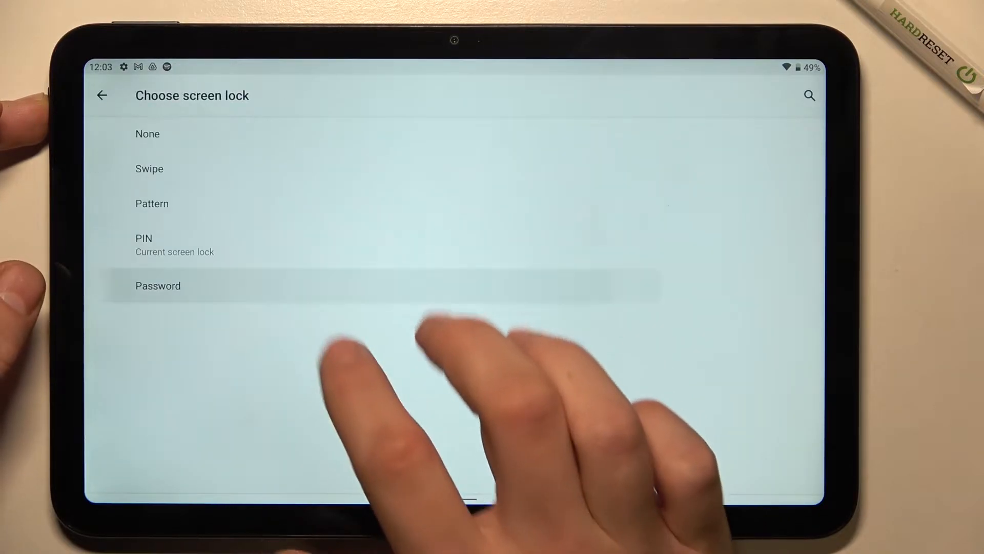
Step: Set and confirm a password lock, then verify that password to switch to a pattern
{"action": "left_click", "coordinate": [157, 286]}
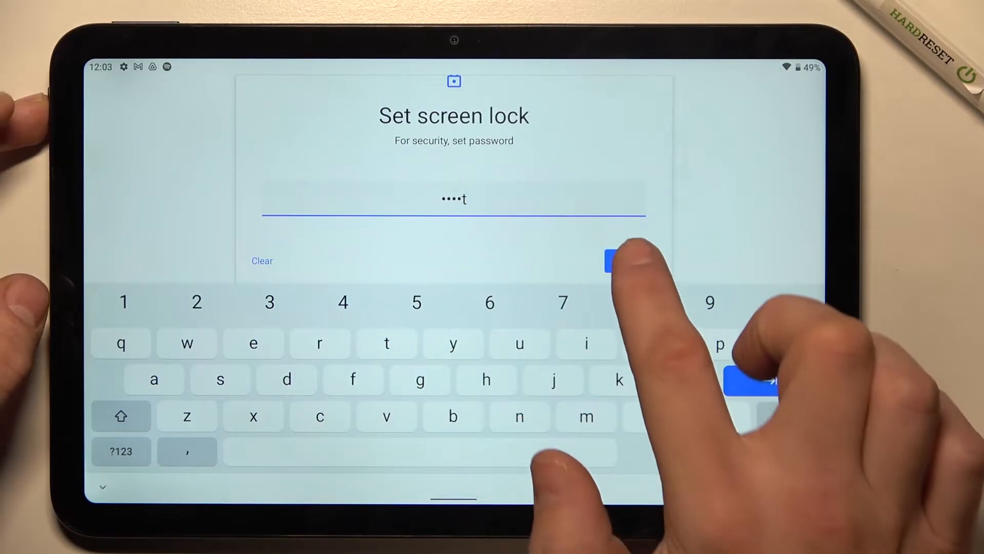
{"action": "left_click", "coordinate": [752, 384]}
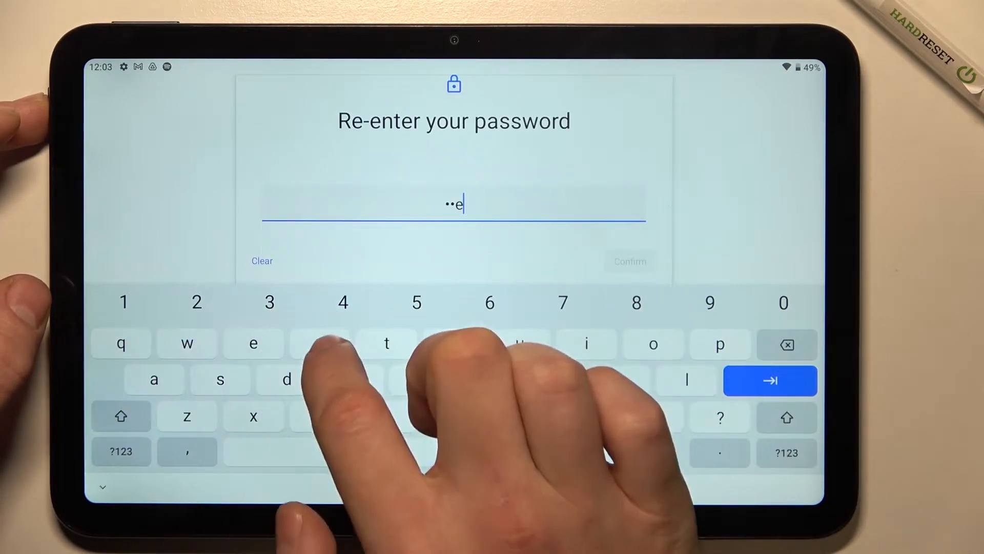
{"action": "left_click", "coordinate": [769, 380]}
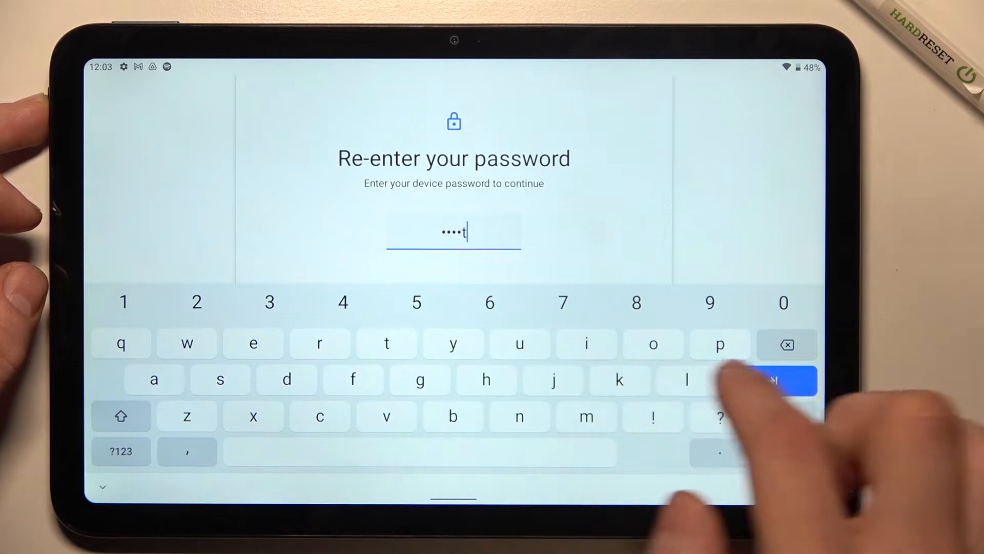
{"action": "left_click", "coordinate": [772, 379]}
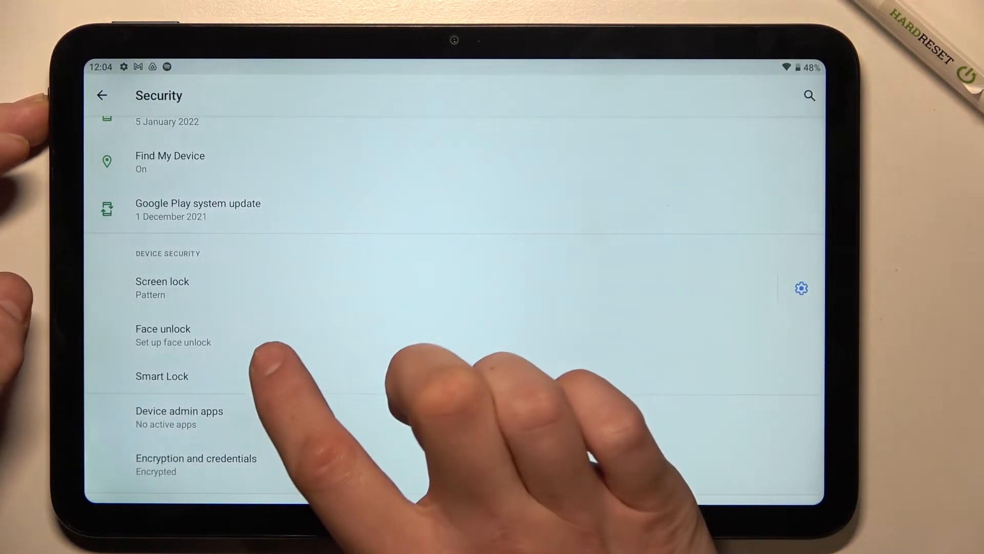
Step: Open Face unlock setup and start enrollment on the Let's start screen
{"action": "left_click", "coordinate": [162, 281]}
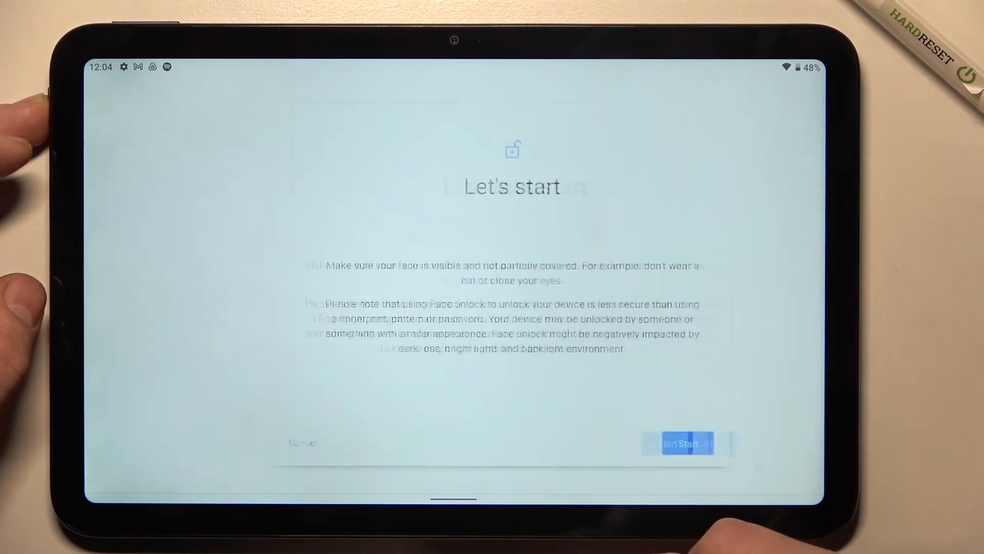
{"action": "left_click", "coordinate": [686, 443]}
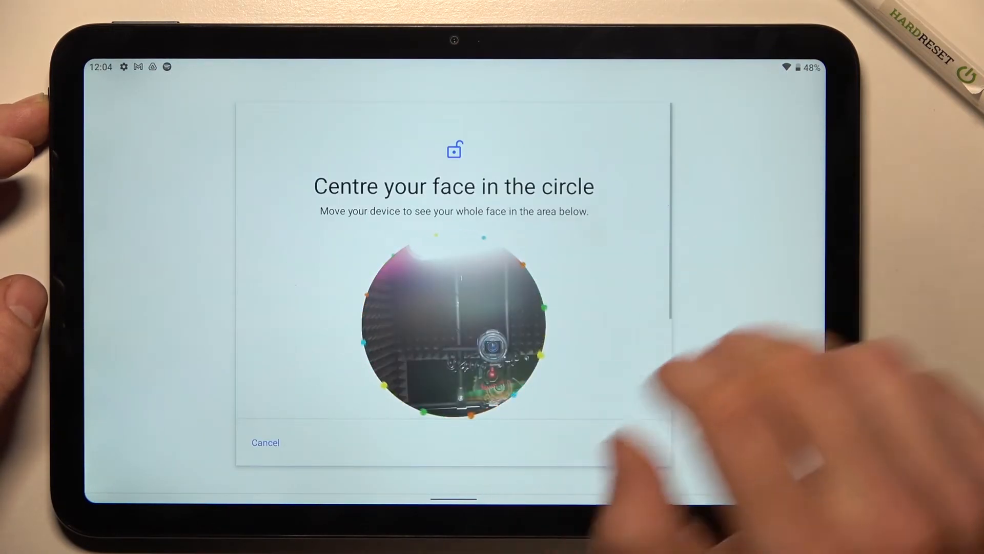